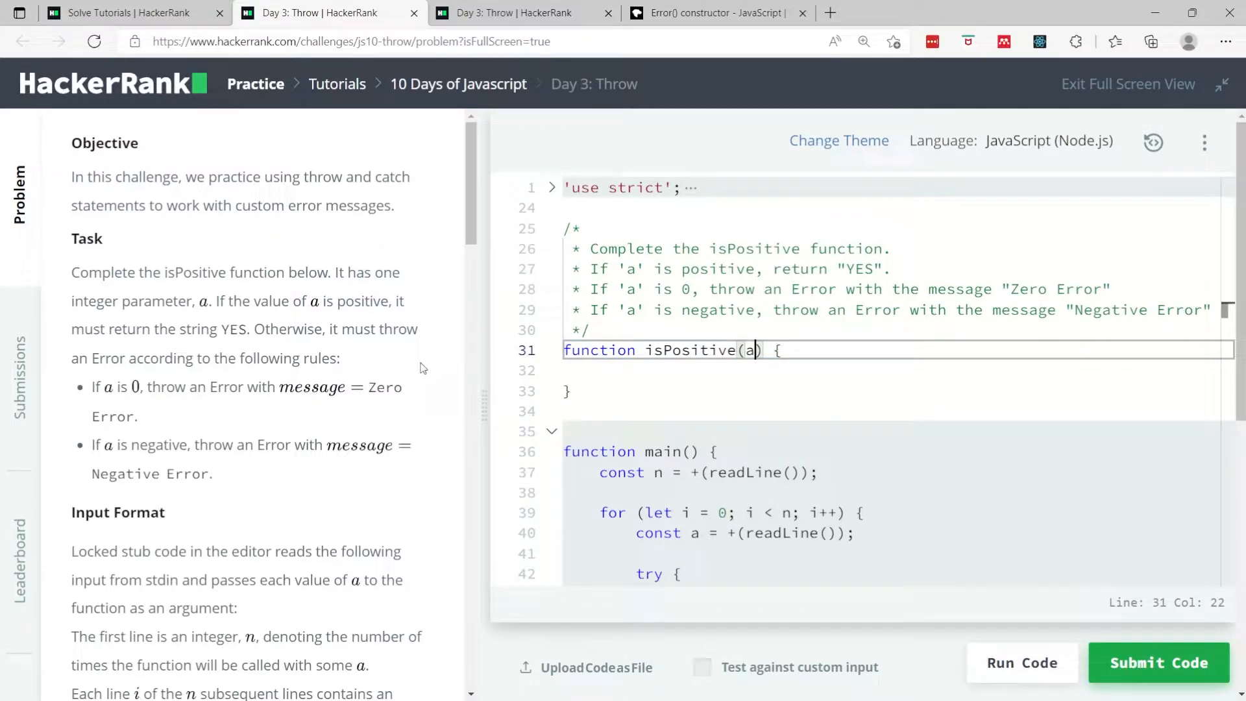
mouse_move(337, 352)
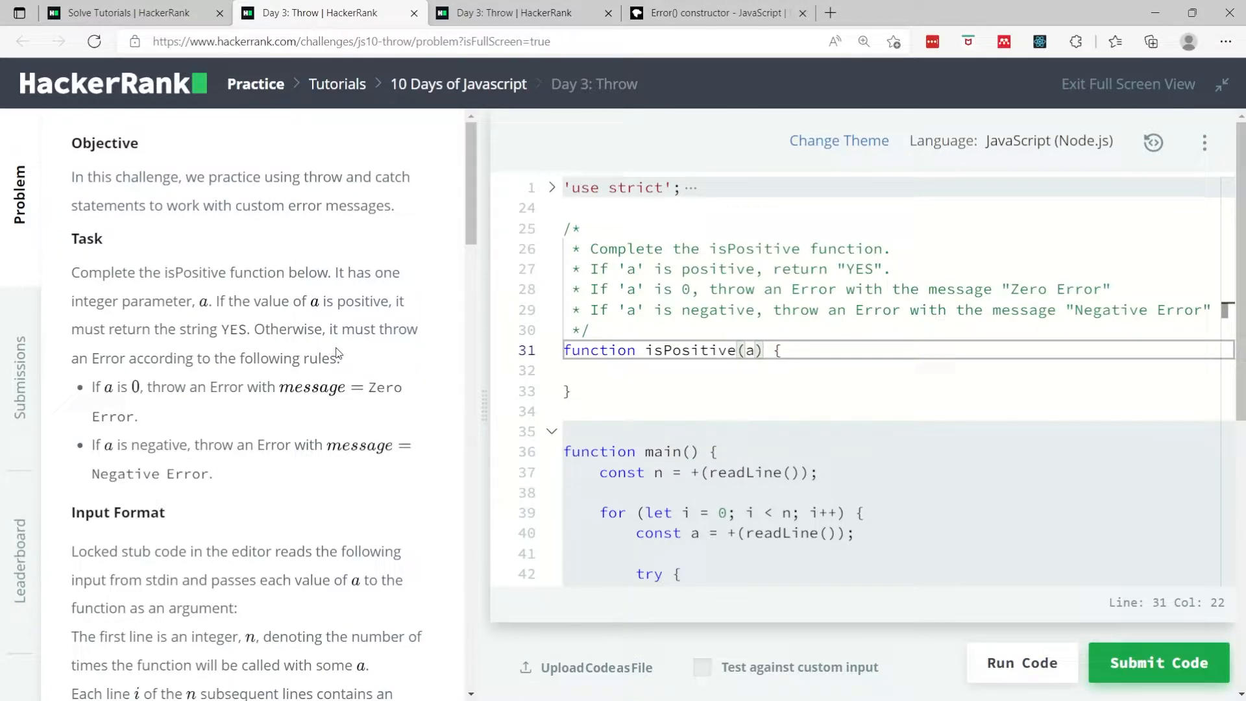
mouse_move(218, 378)
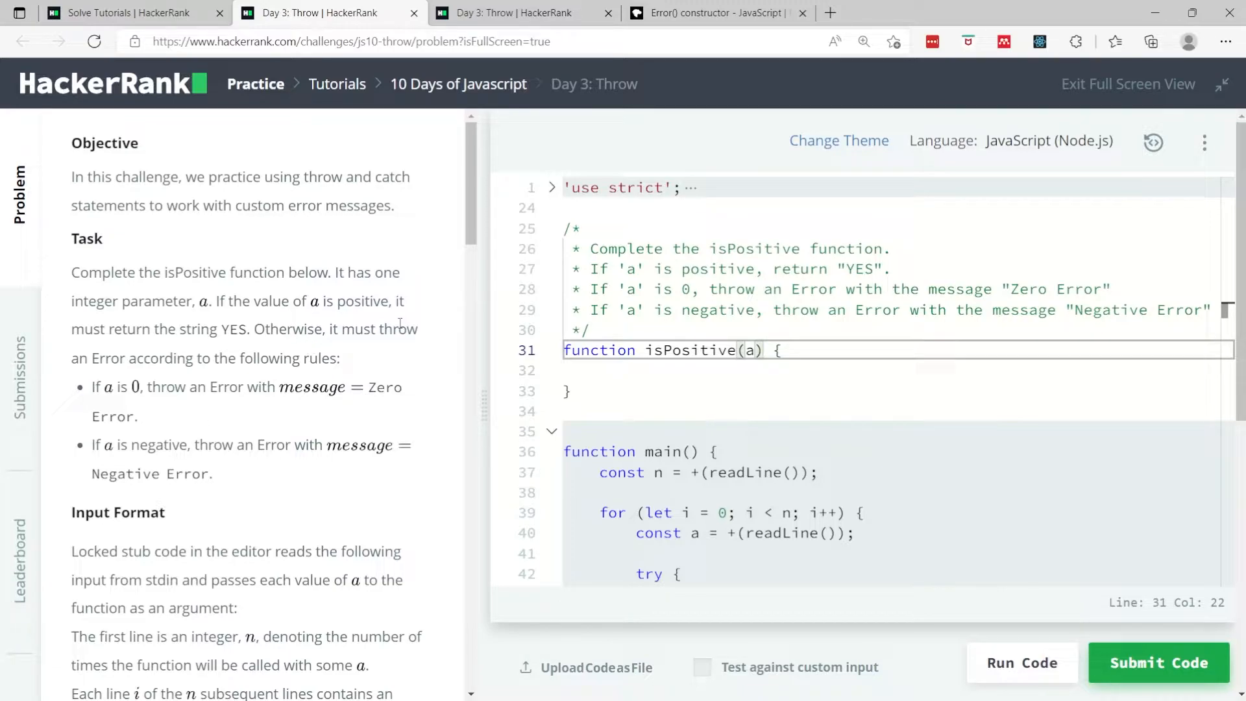
mouse_move(237, 475)
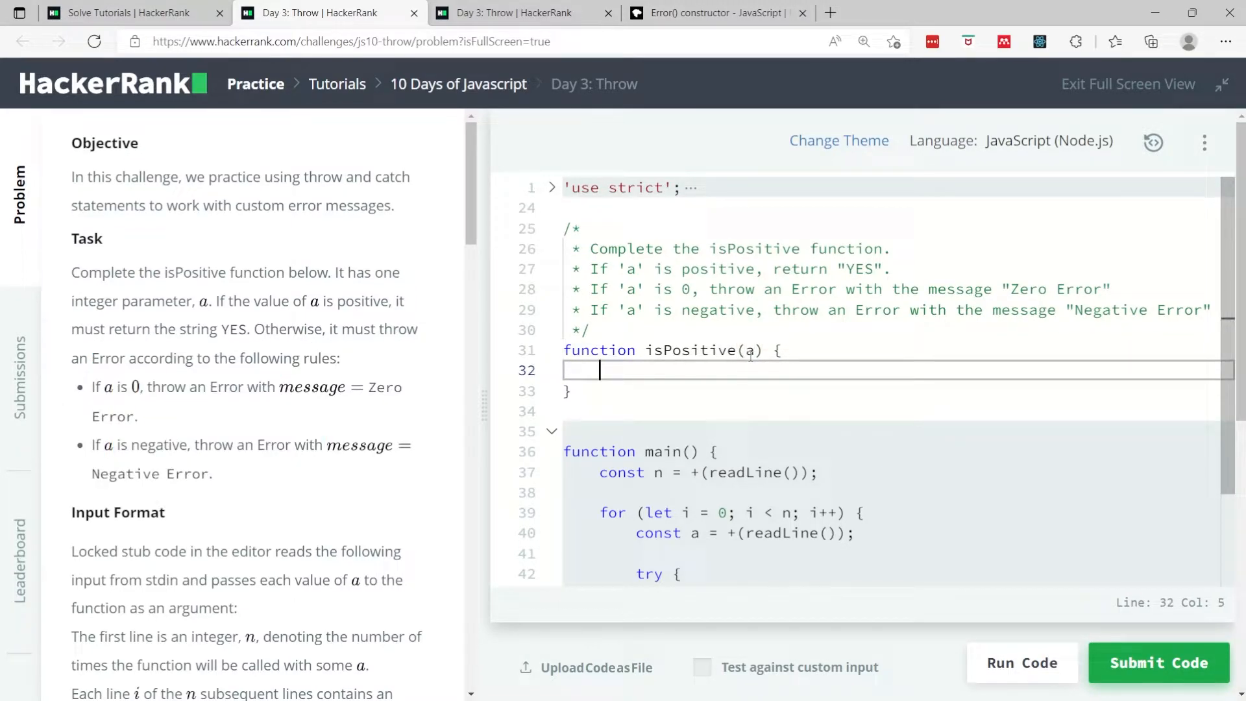
Look up the MDN Error() constructor syntax and highlight 'new Error' in its examples
left_click(751, 350)
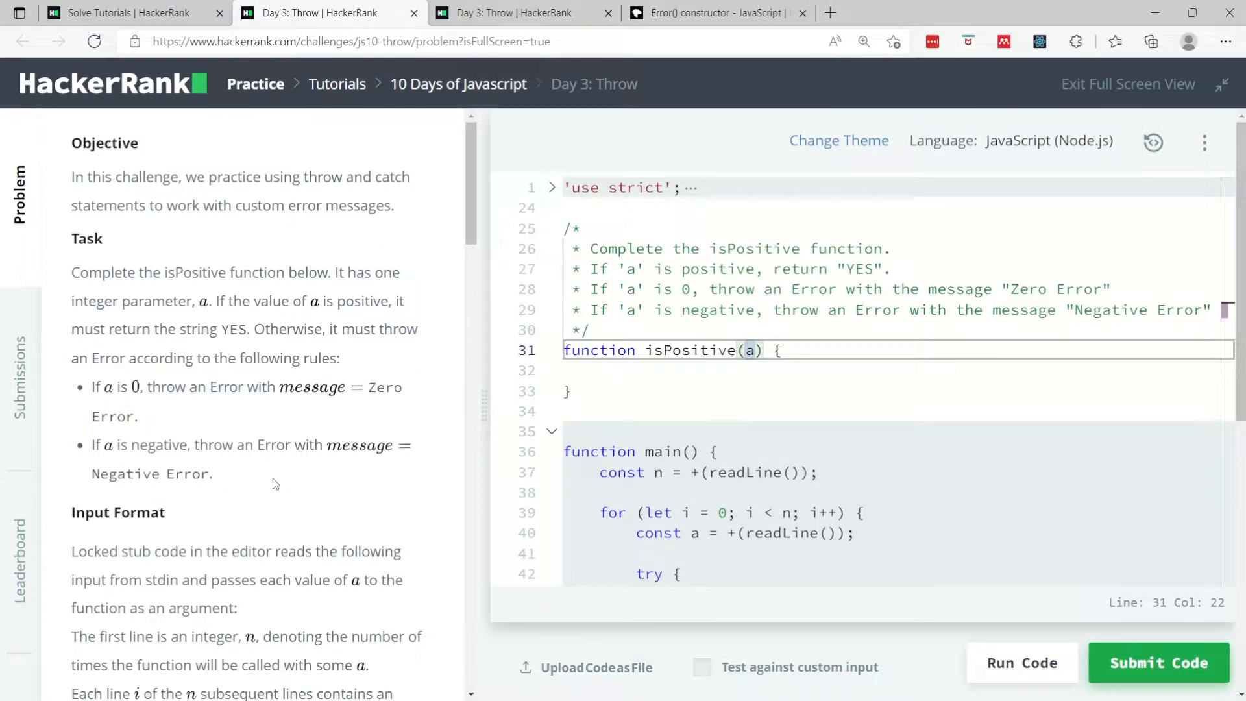
mouse_move(333, 449)
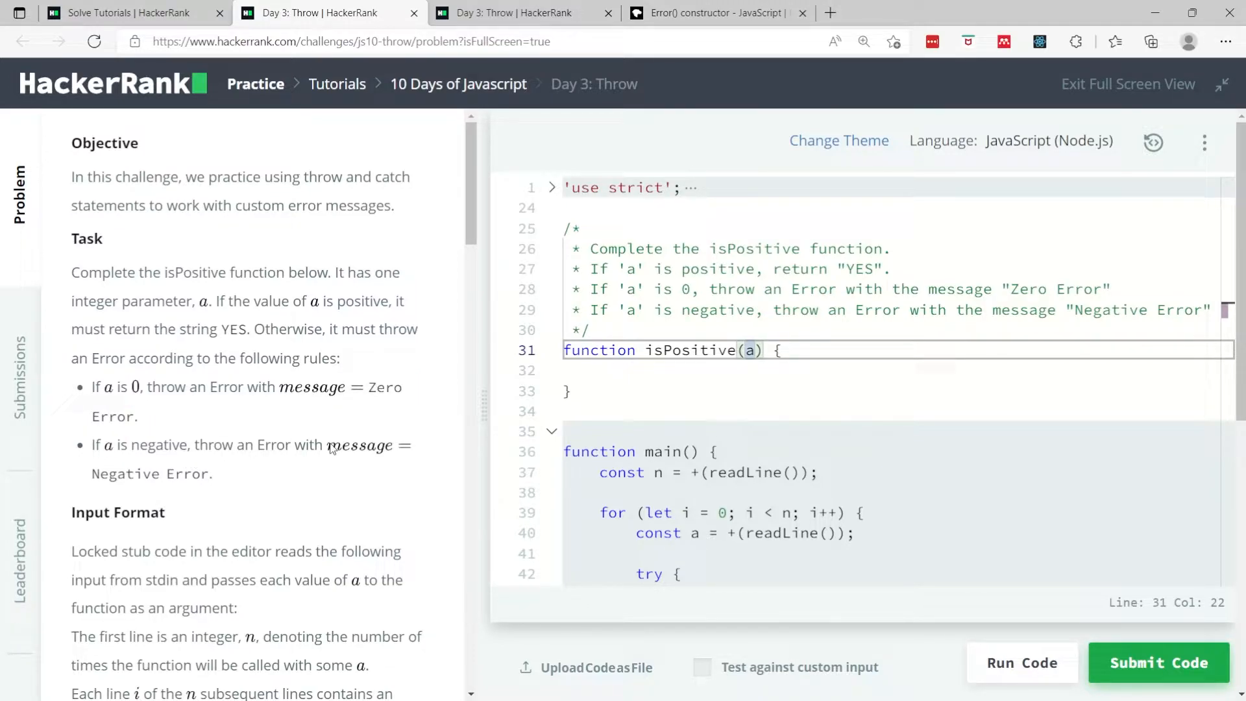
double_click(151, 473)
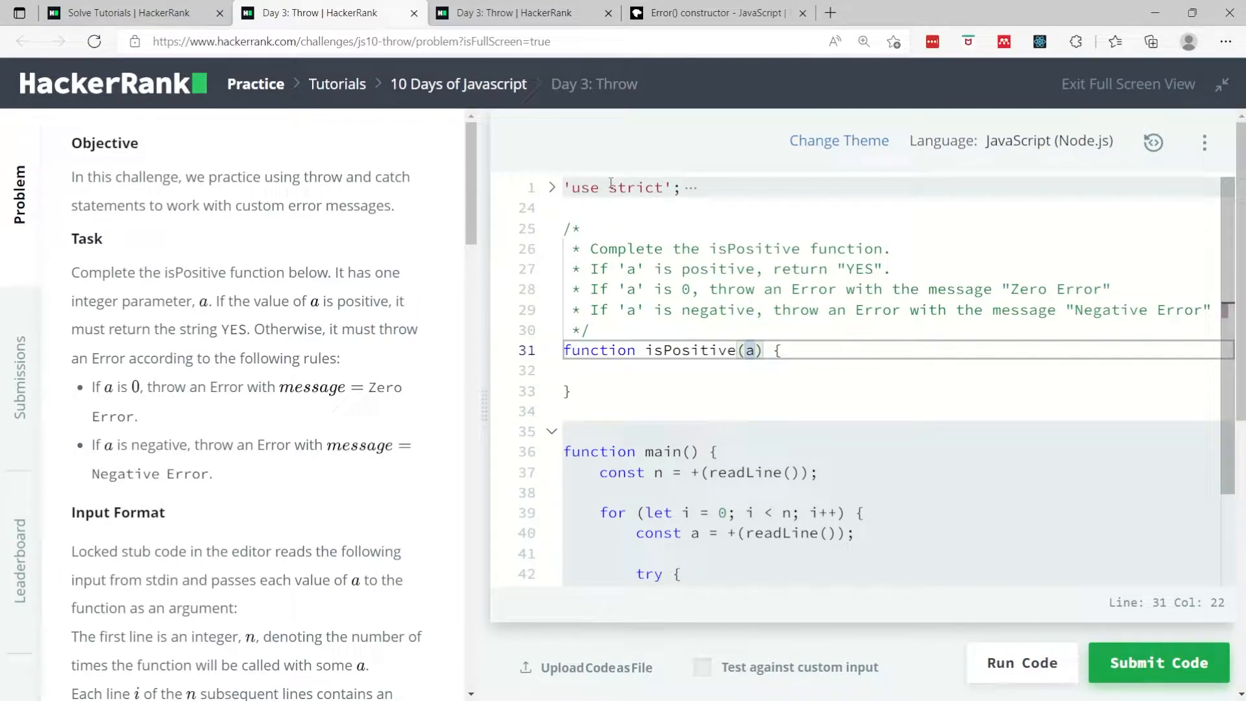
left_click(715, 13)
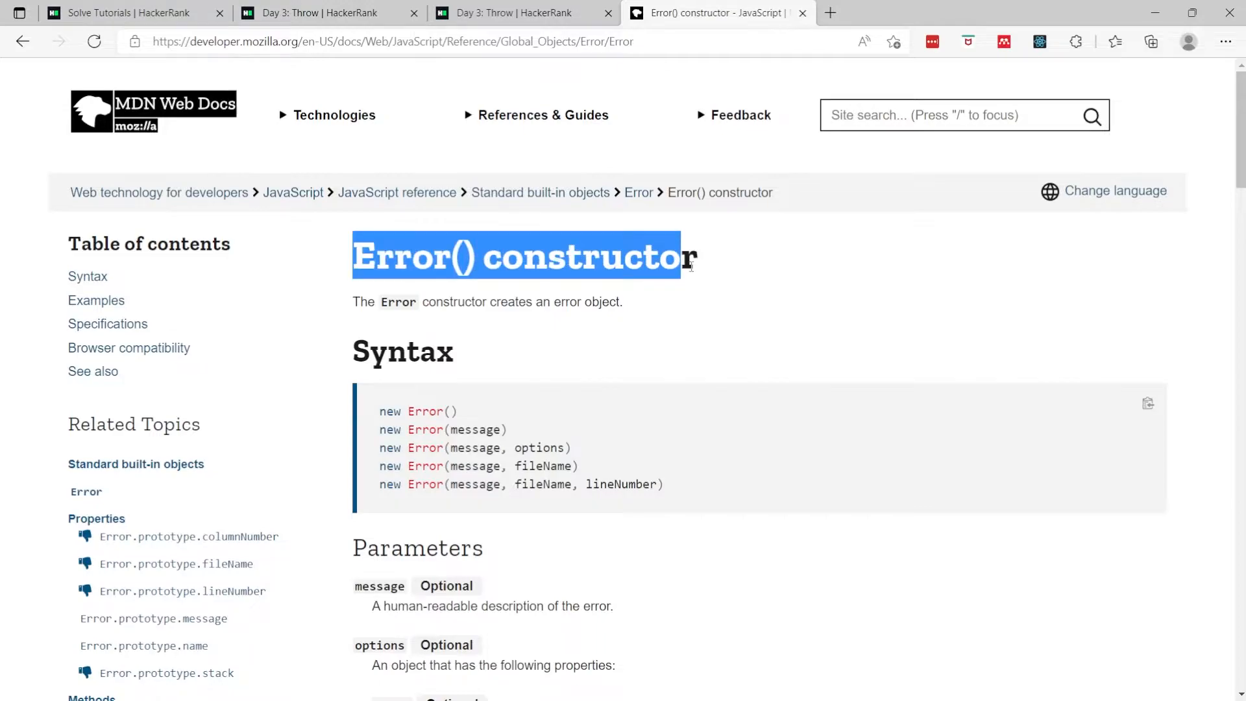
scroll("down", 3)
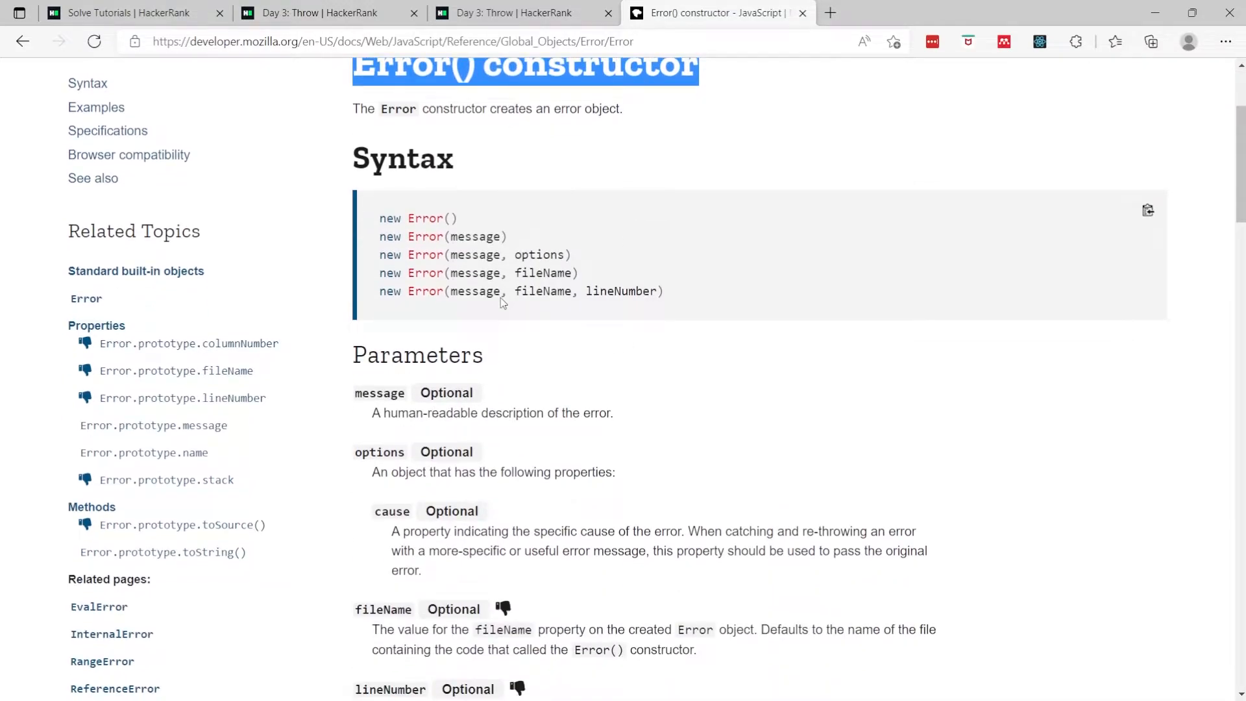
scroll("down", 3)
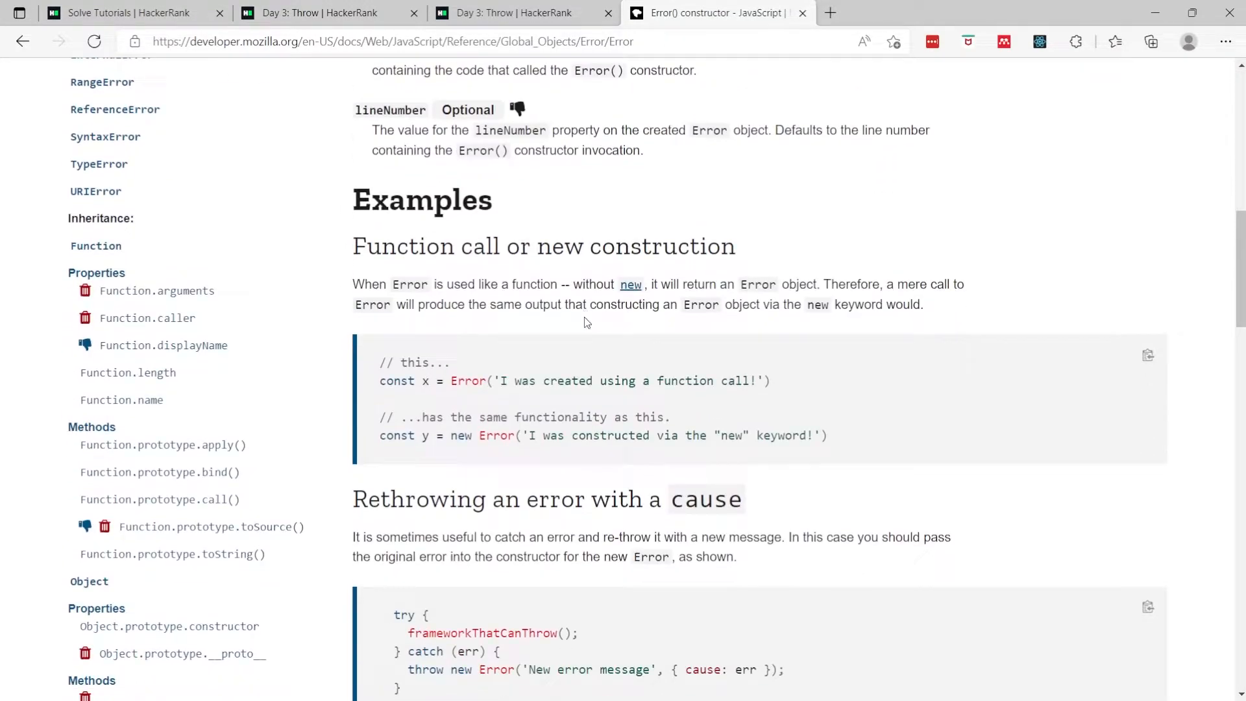
scroll("up", 3)
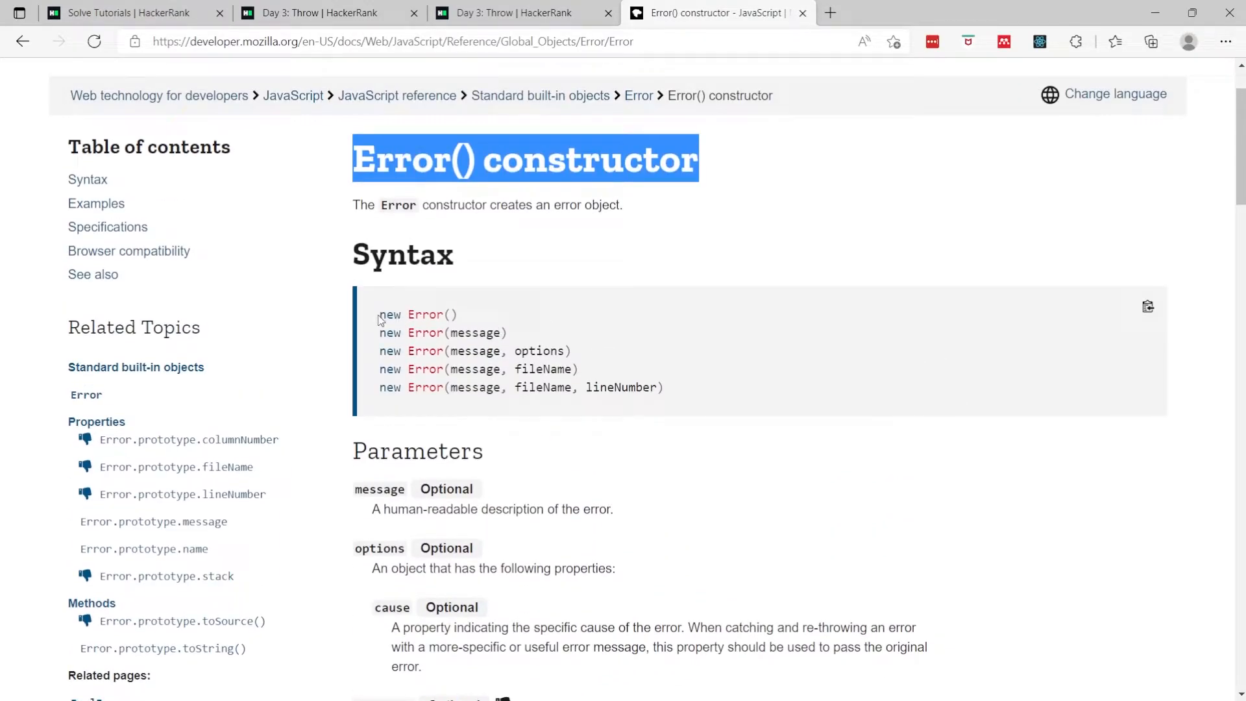
double_click(425, 314)
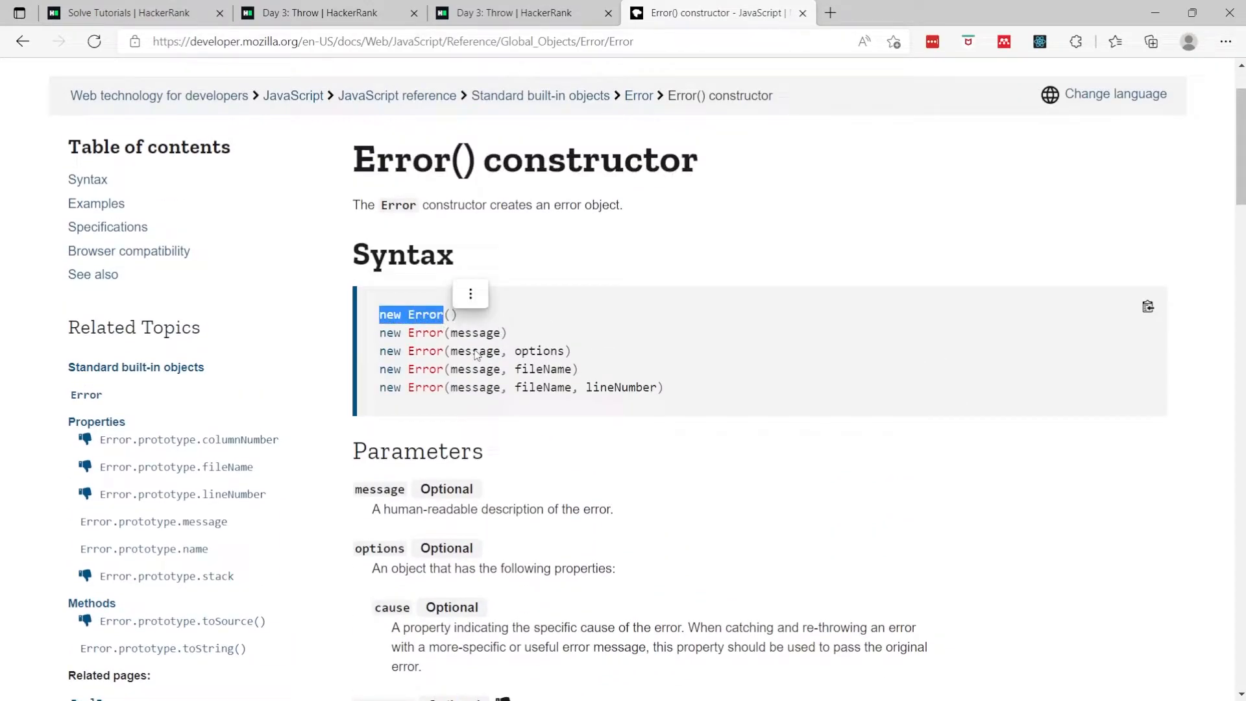
double_click(474, 332)
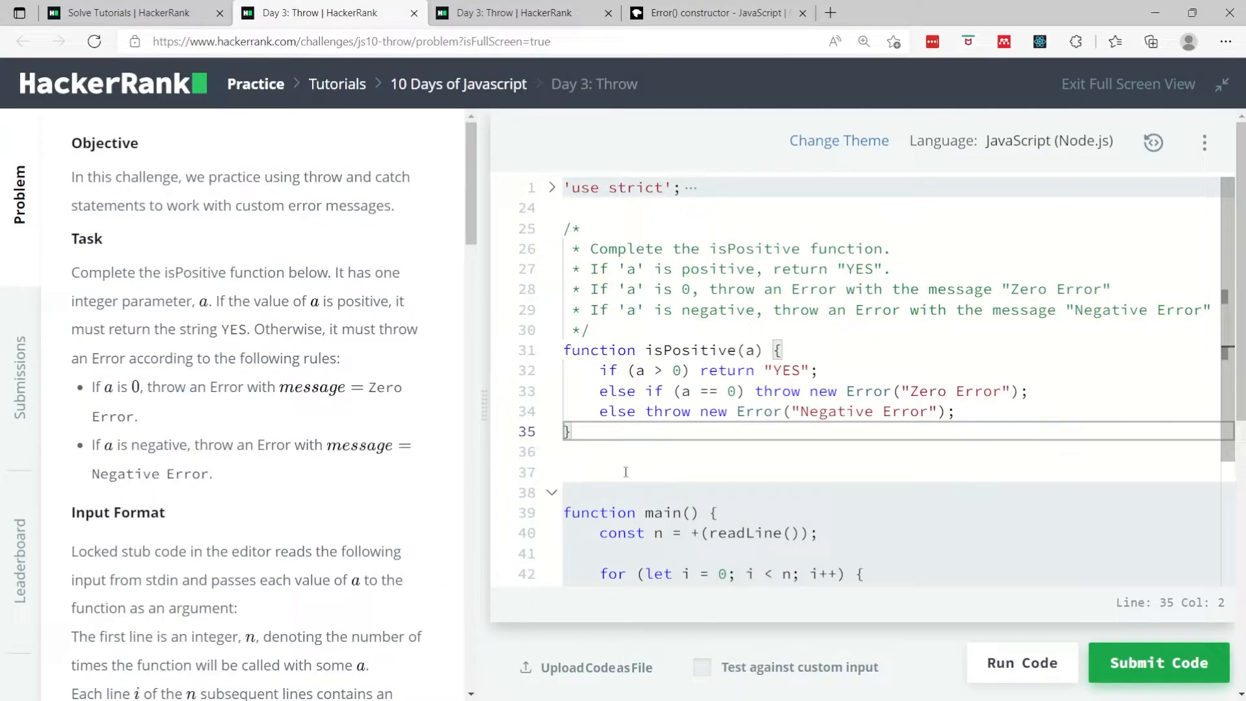
Write the isPositive branch that returns "YES" when a > 0
left_click(620, 391)
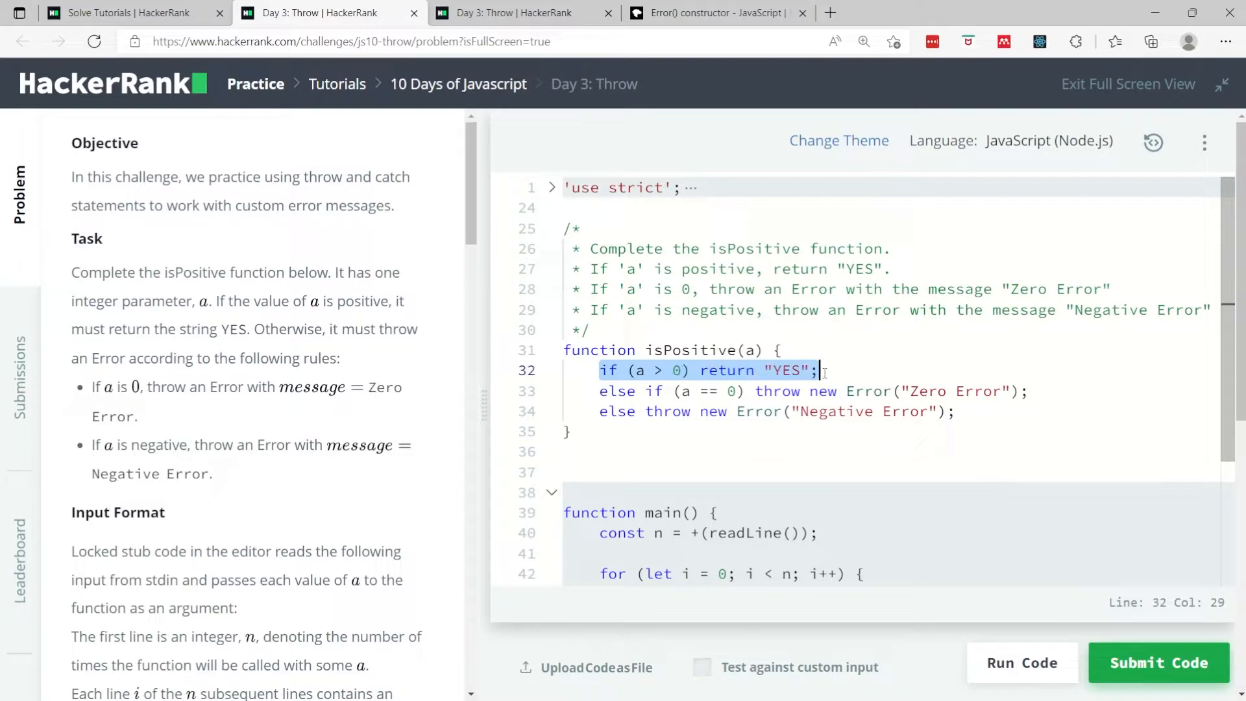
left_click(722, 390)
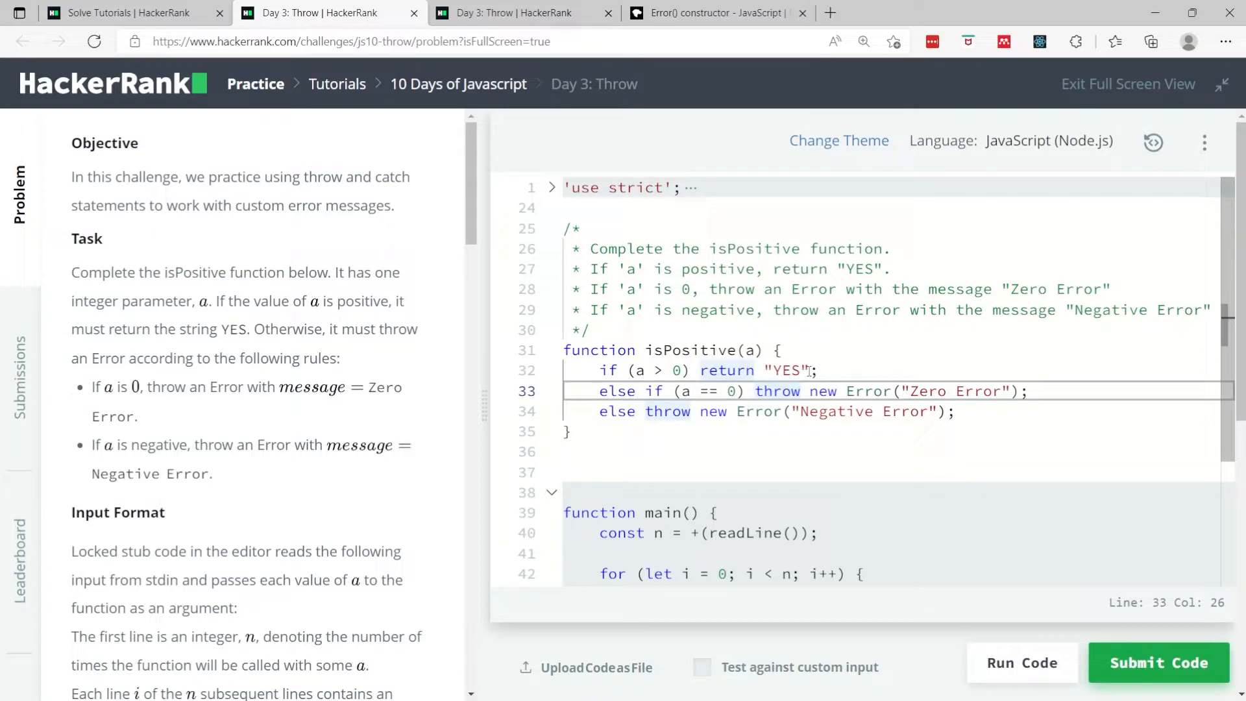
double_click(653, 370)
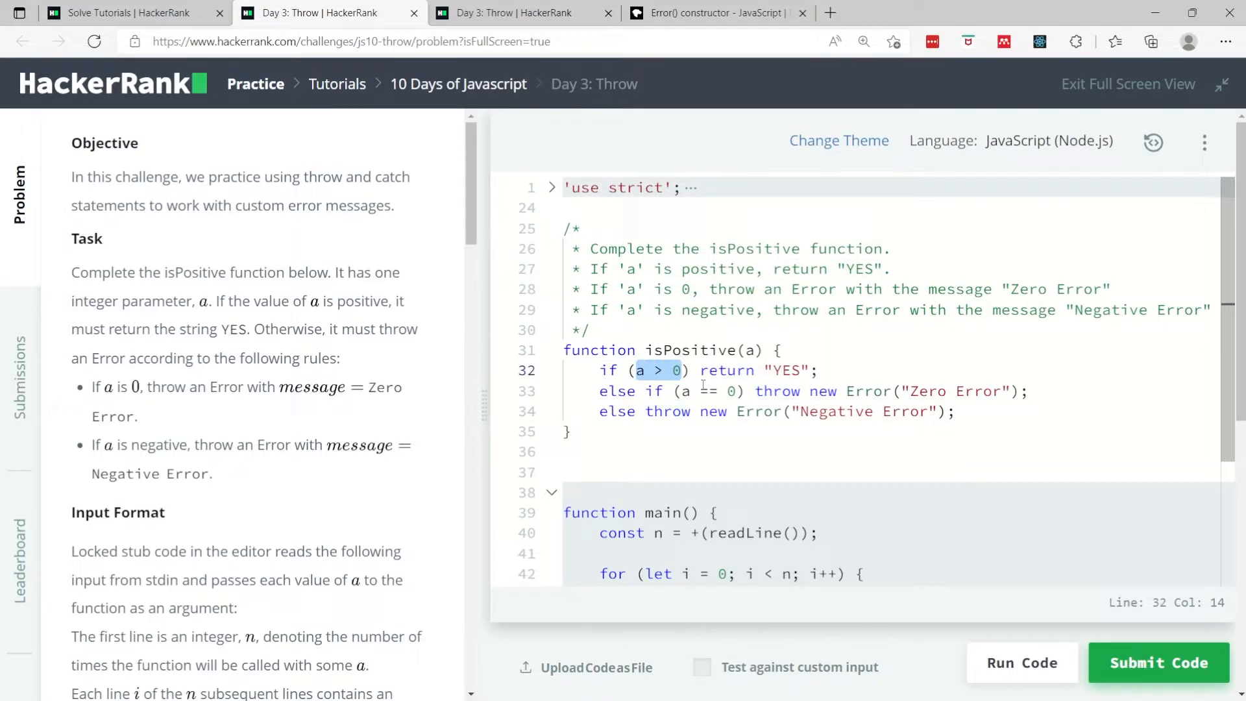
left_click(739, 390)
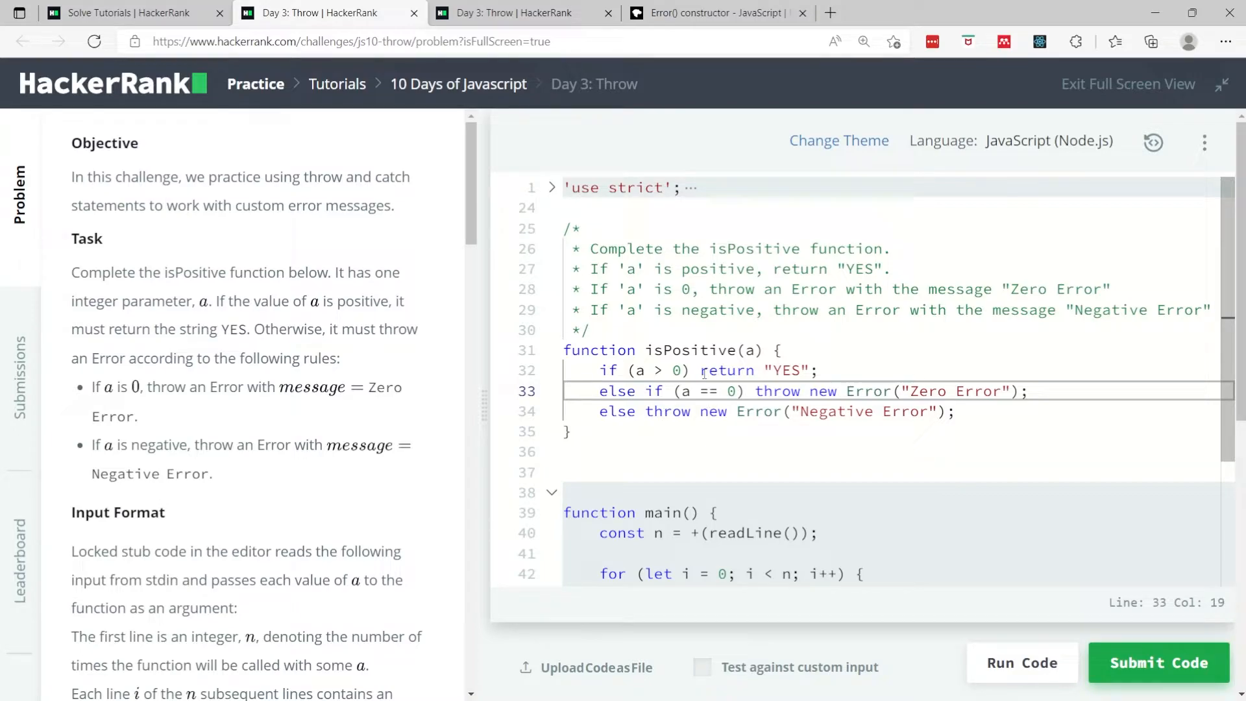
double_click(725, 370)
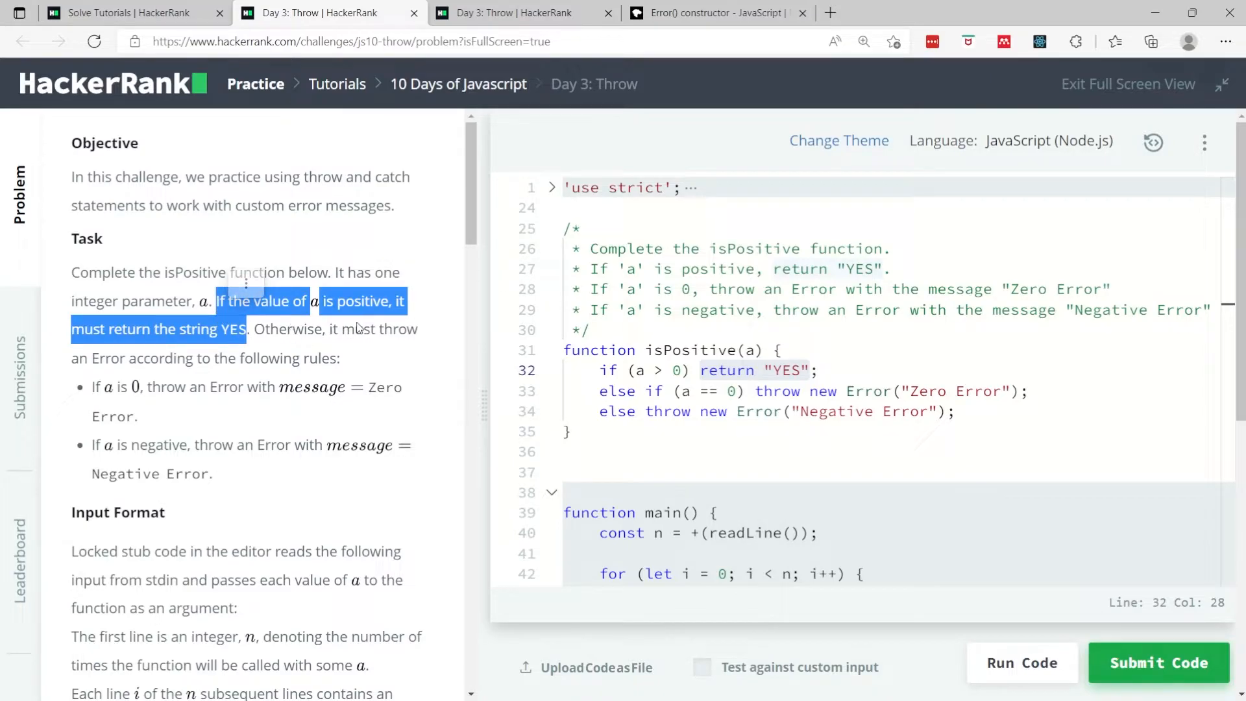
mouse_move(268, 349)
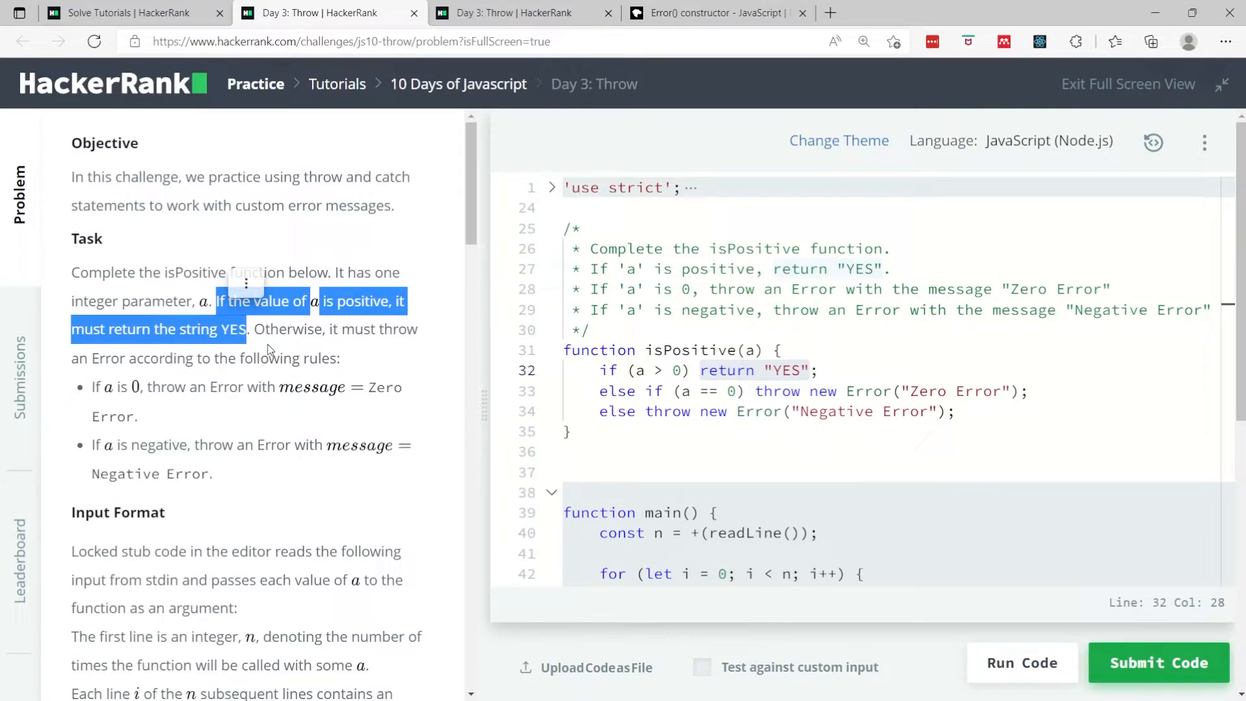
Add the else-if and else branches throwing new Error('Zero Error') and 'Negative Error'
left_click(671, 410)
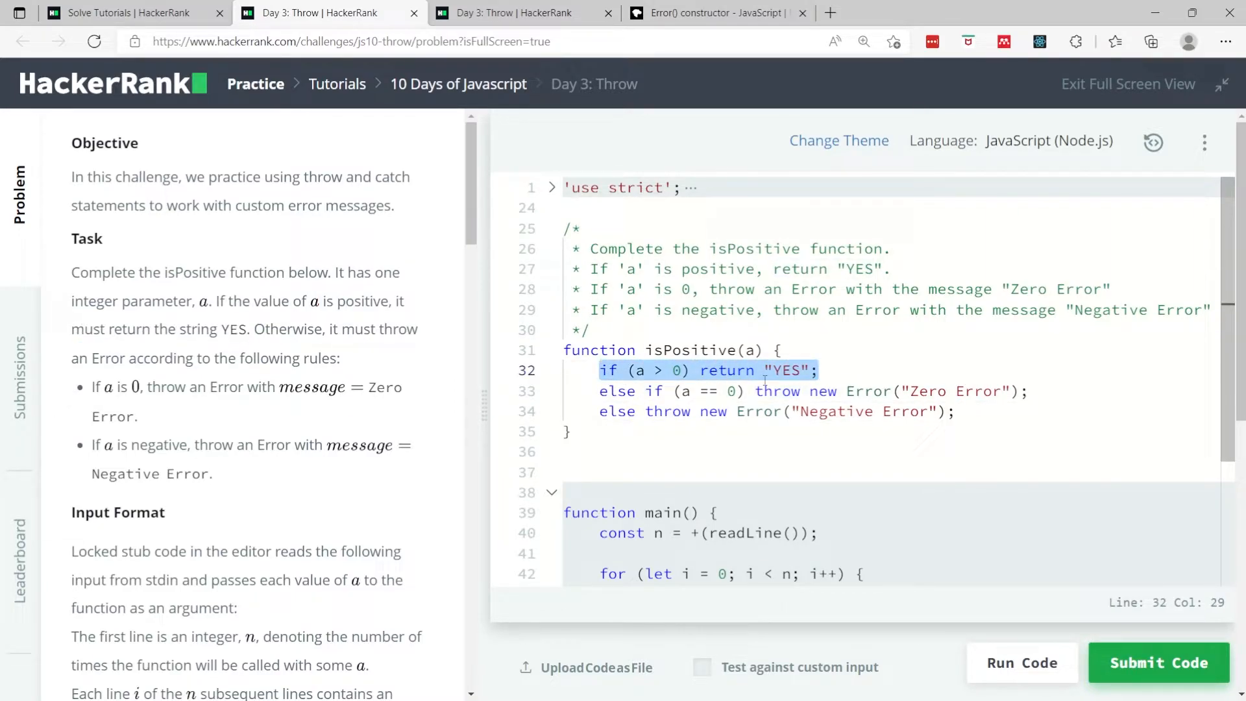
left_click(671, 410)
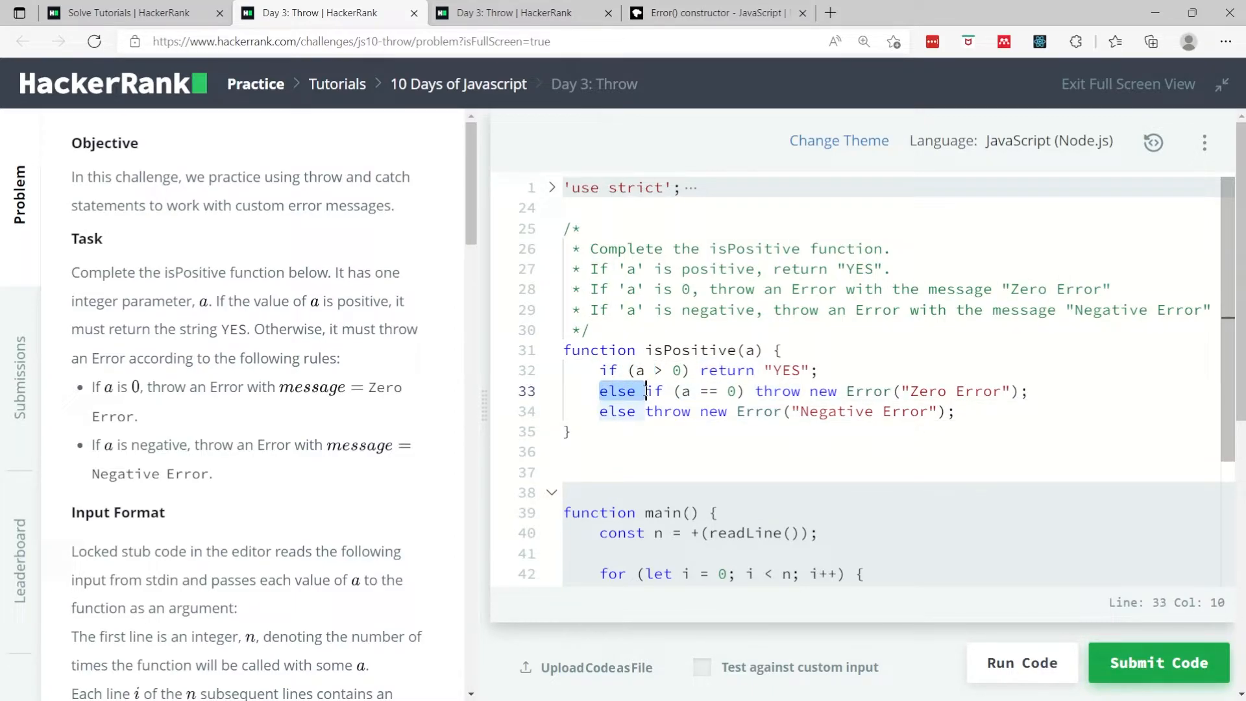
left_click(626, 371)
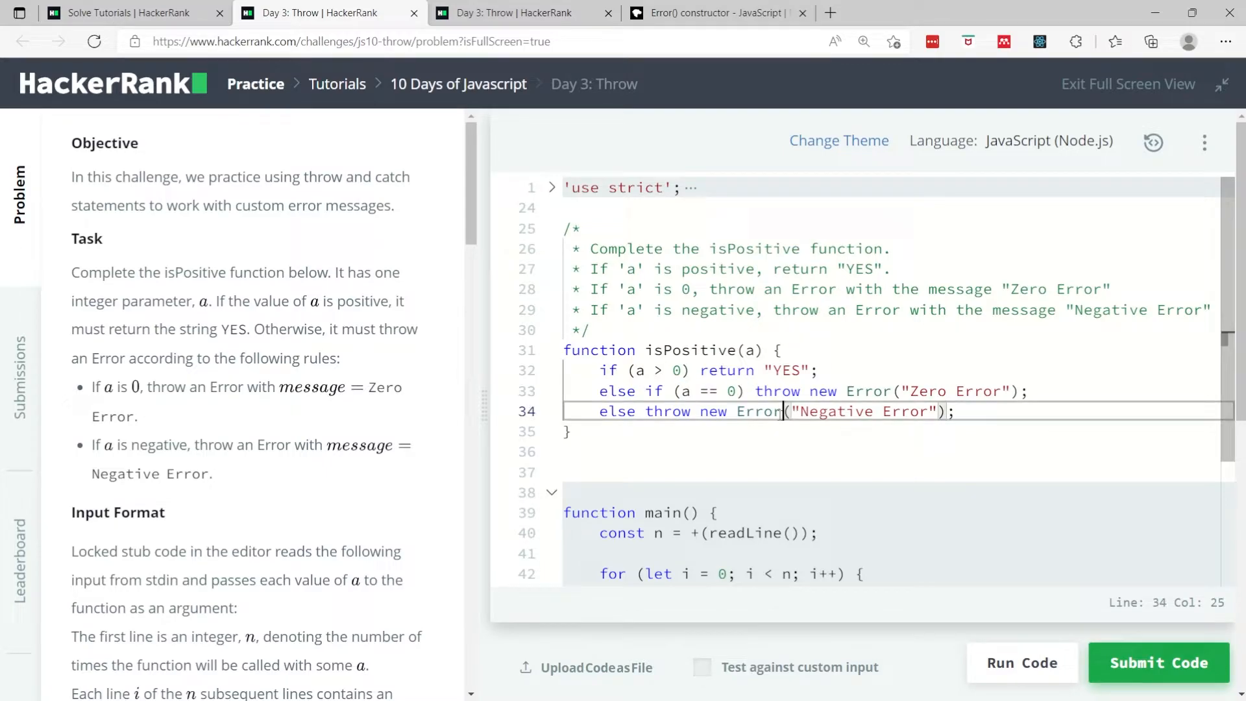
left_click(566, 430)
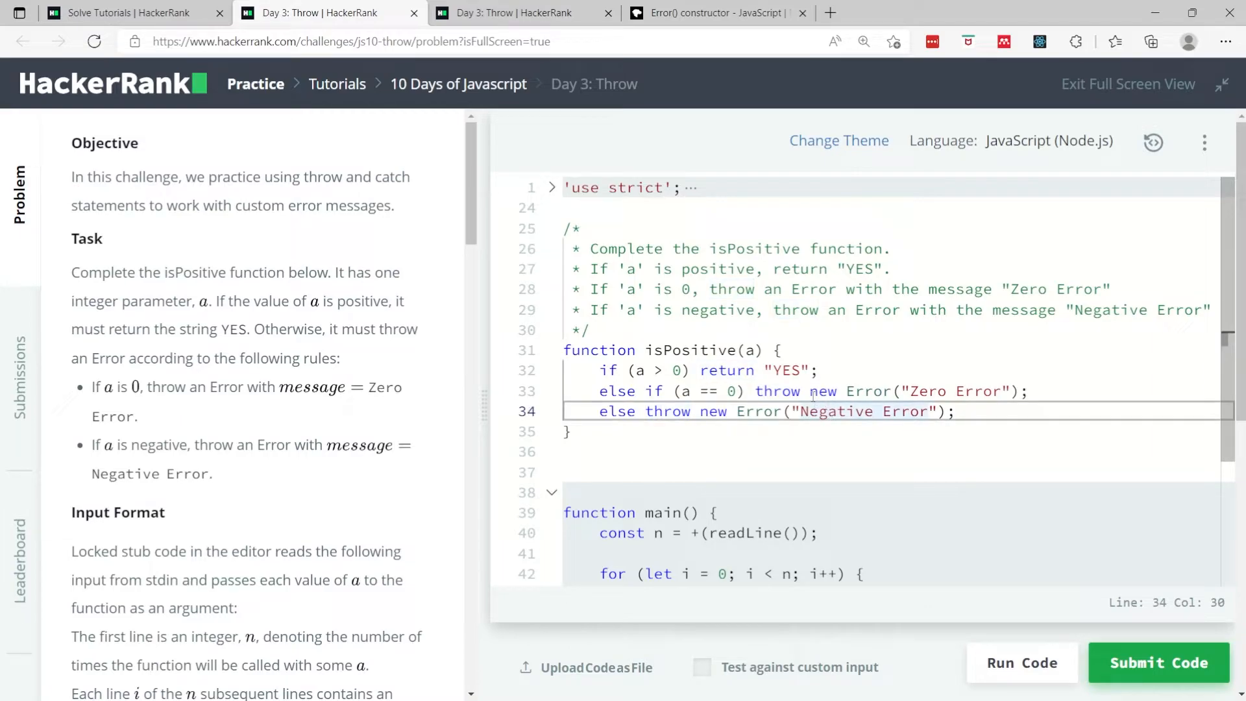
left_click(712, 13)
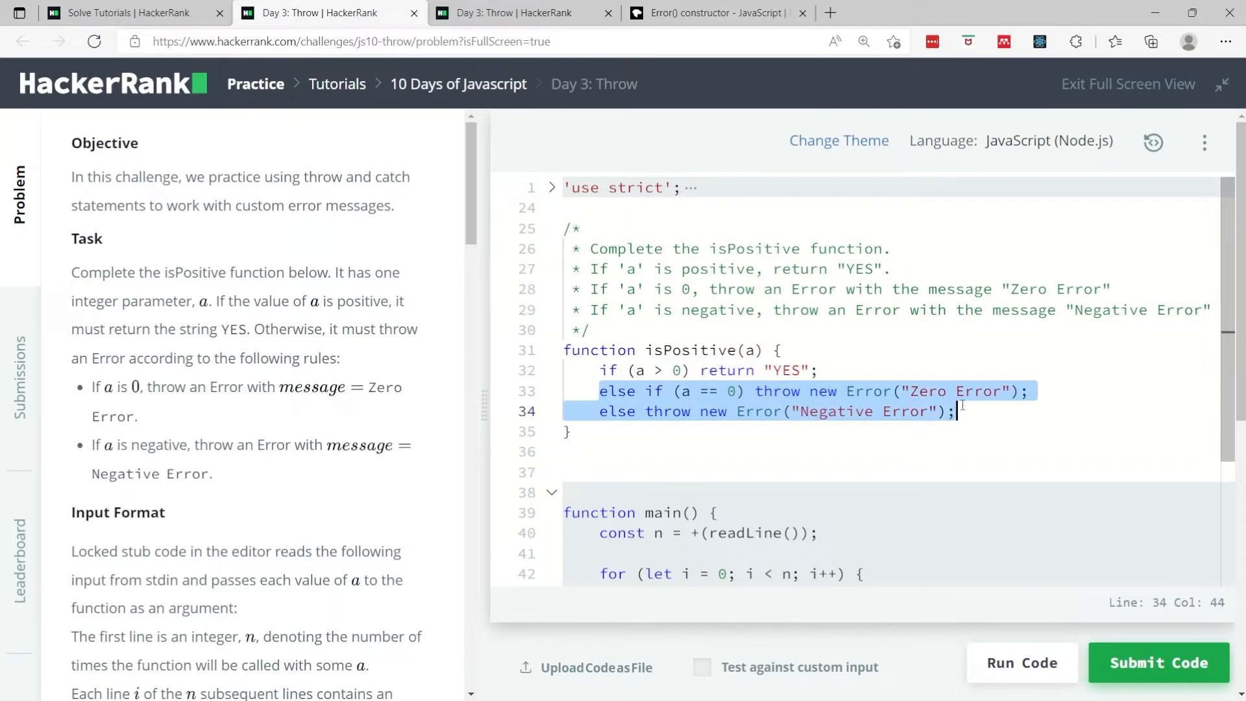
left_click(565, 430)
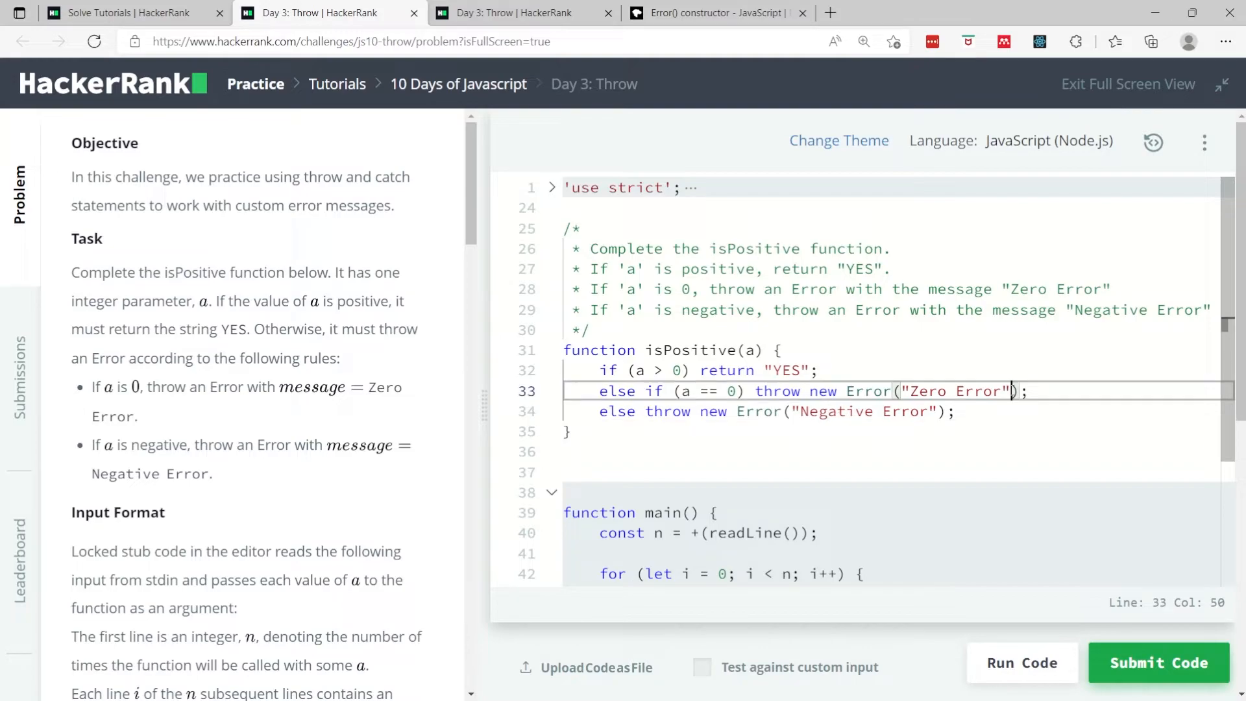
double_click(958, 390)
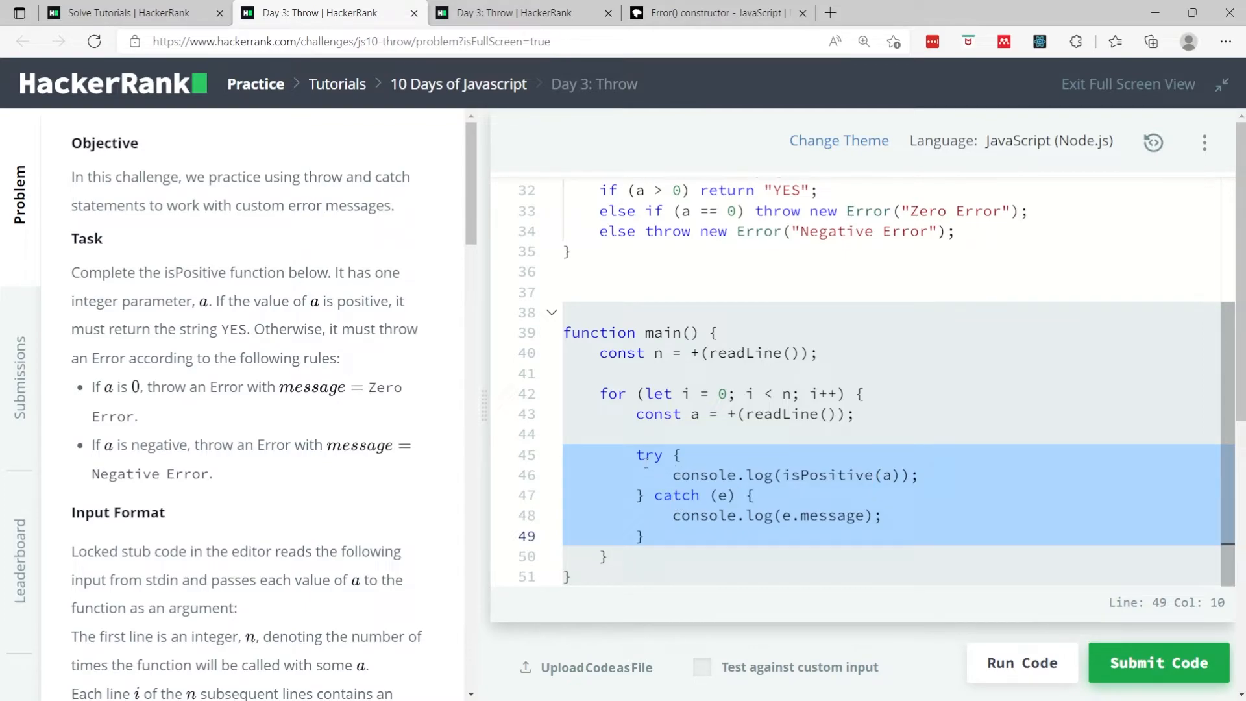
Run the code against the sample test cases
left_click(673, 474)
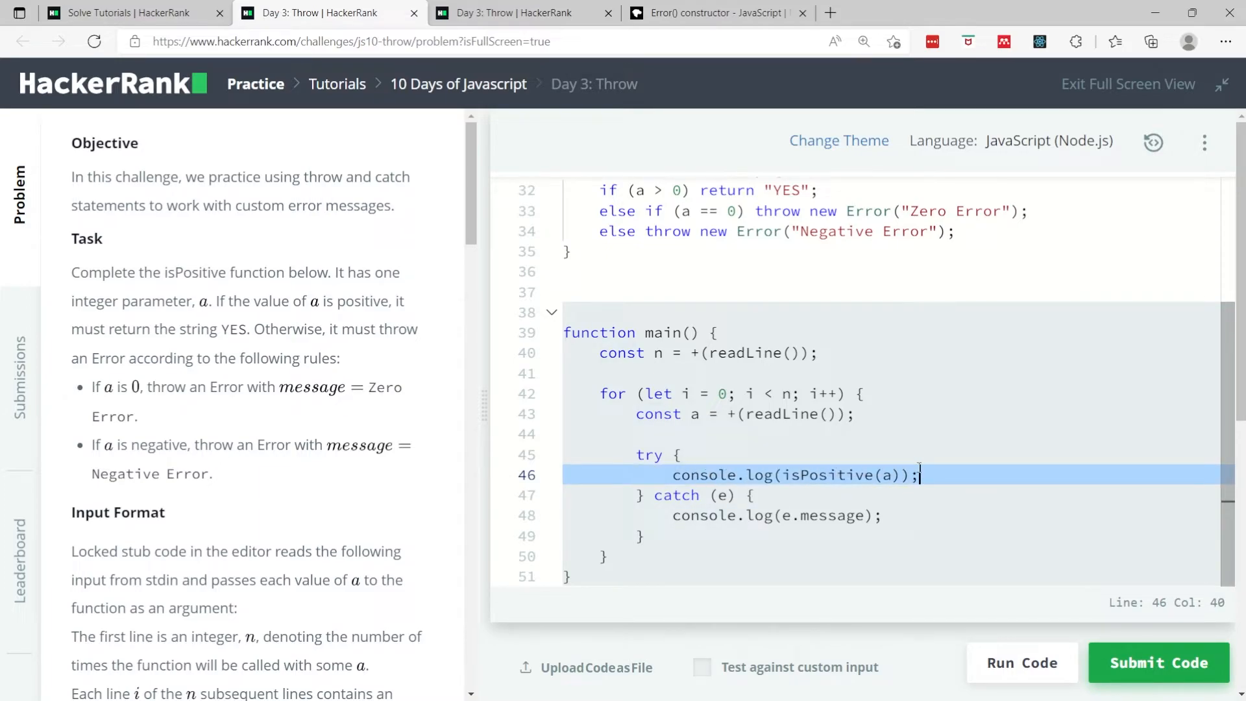
scroll("up", 3)
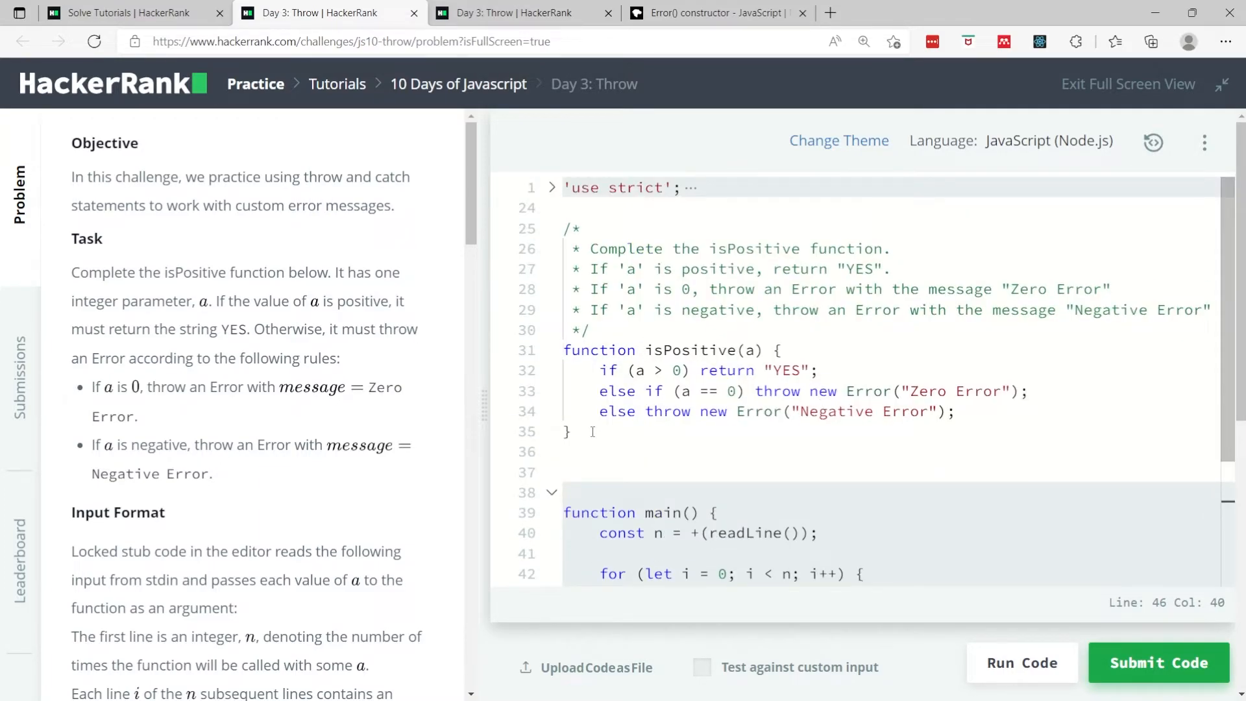
left_click(1022, 662)
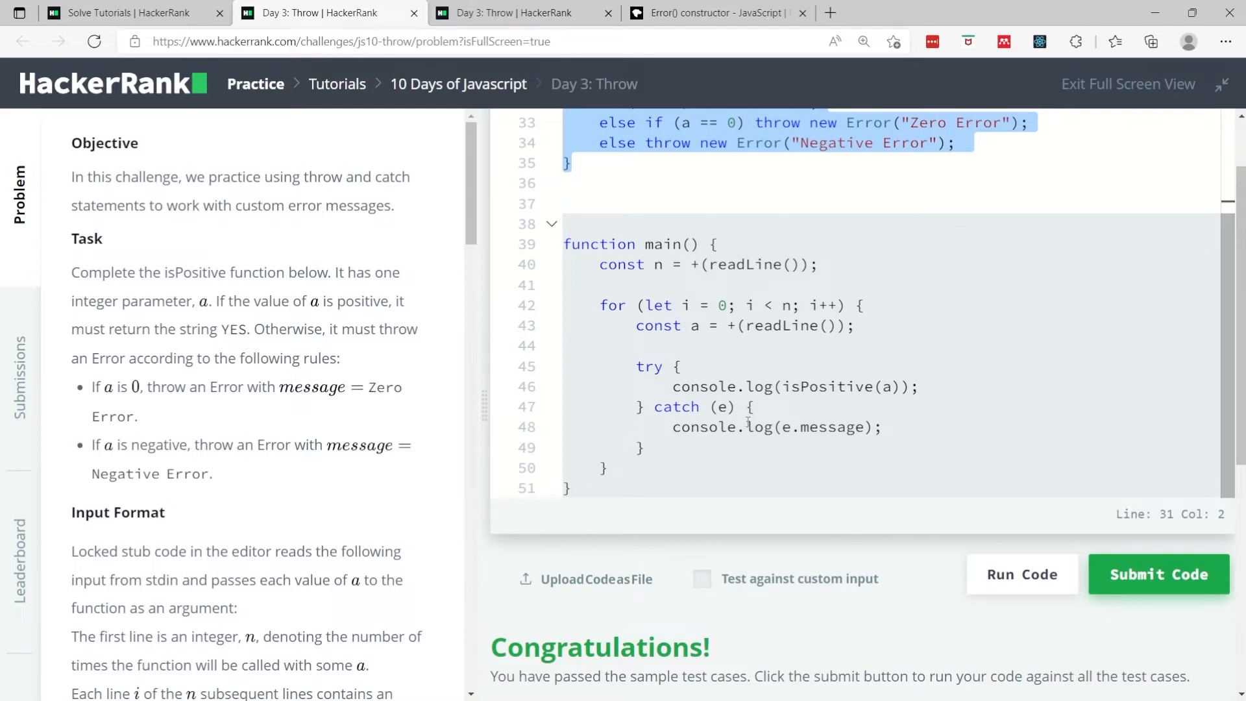
Review main's catch block printing e.message, then submit the solution
left_click(725, 407)
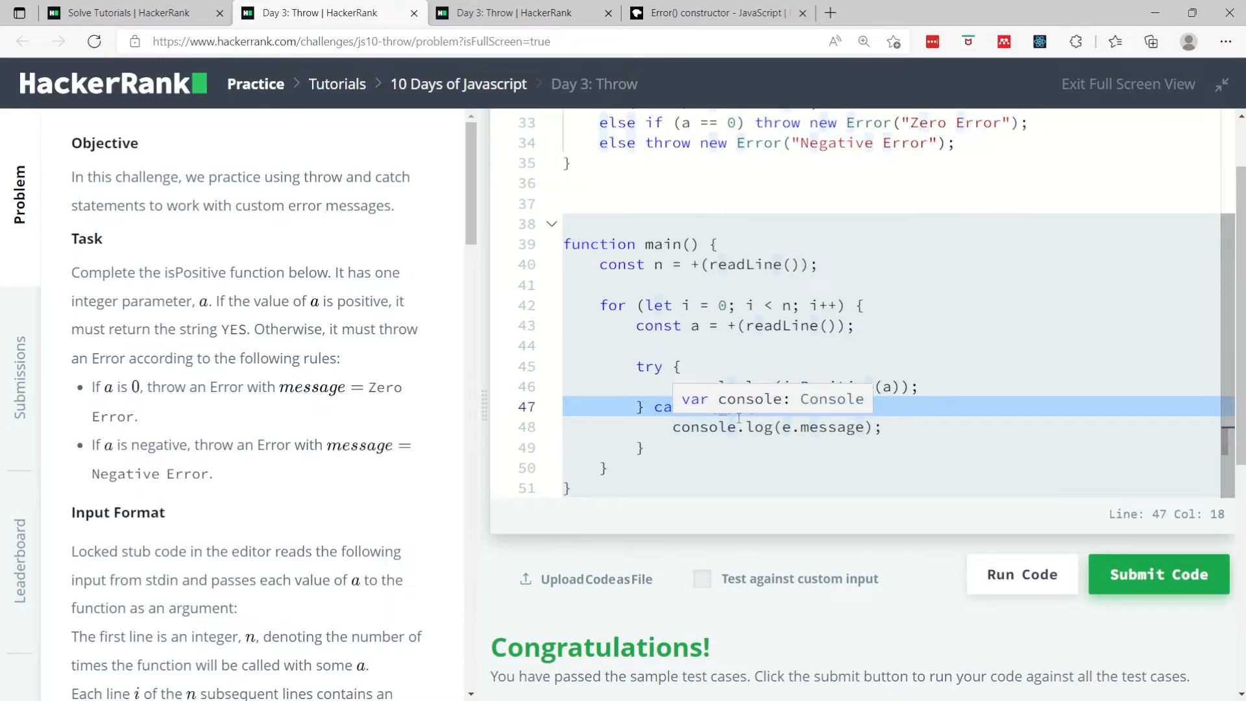
scroll("up", 3)
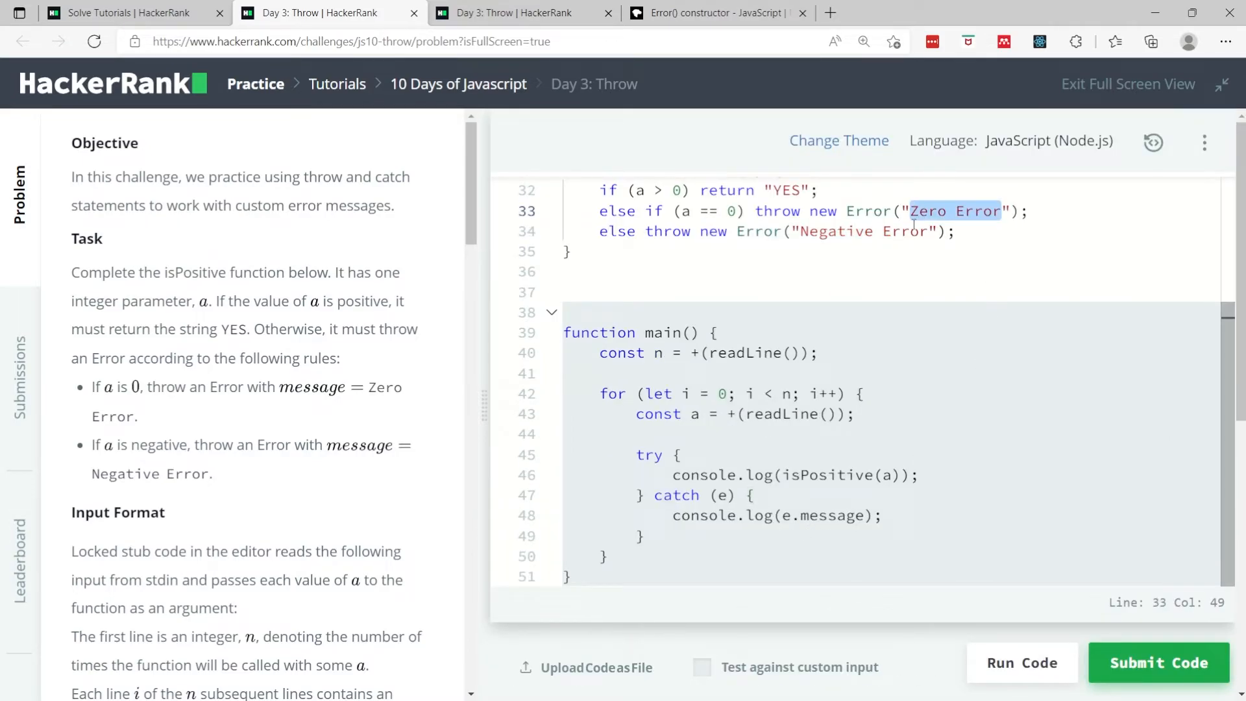
double_click(862, 231)
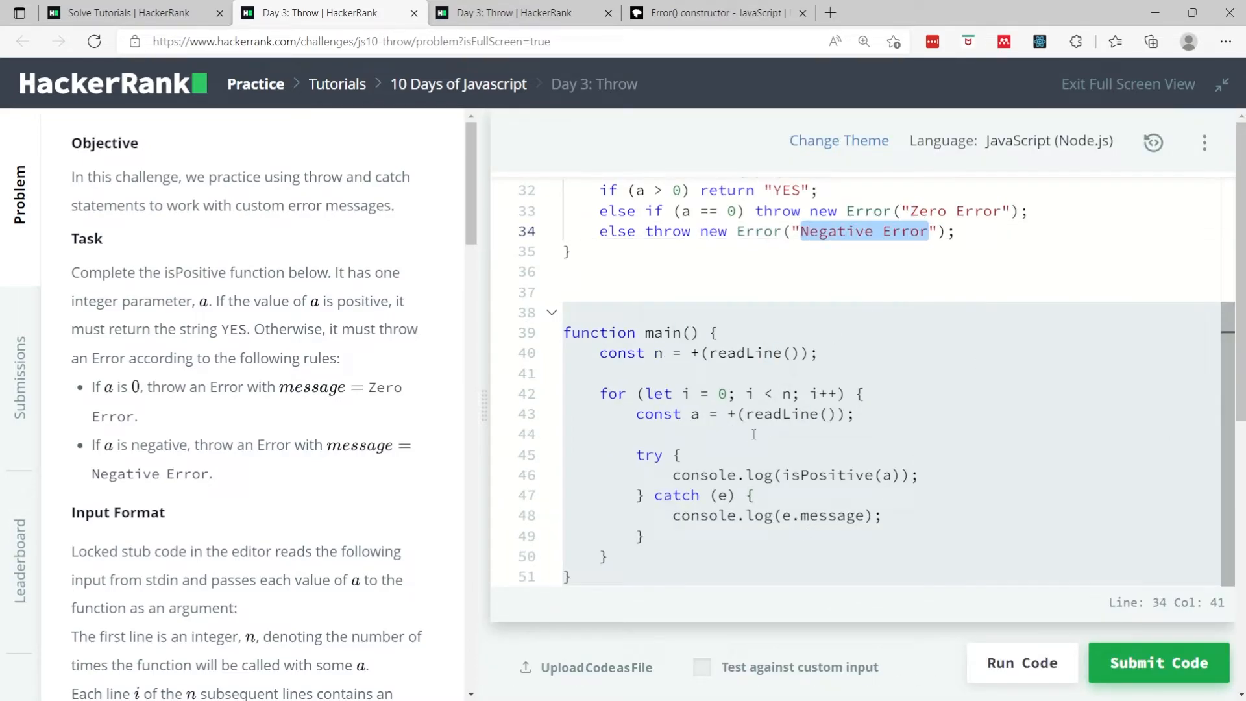
left_click(775, 515)
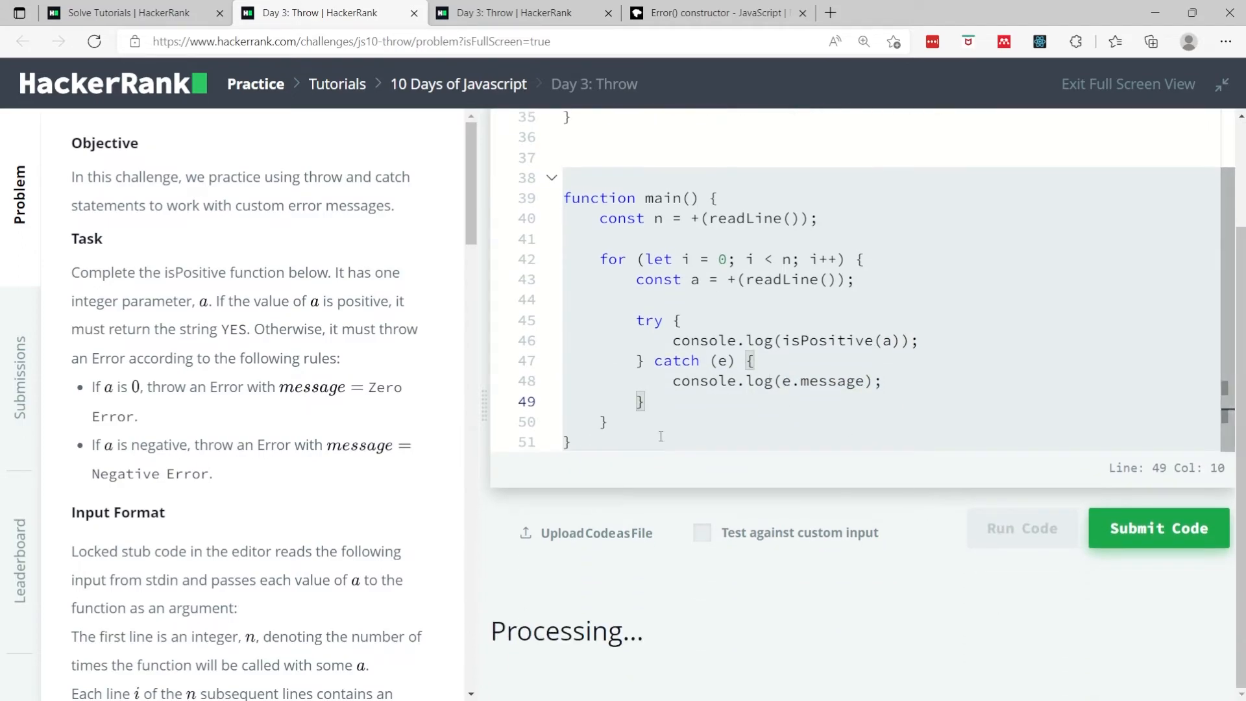
Confirm Test case 0 through Test case 5 are all marked passed
left_click(1020, 527)
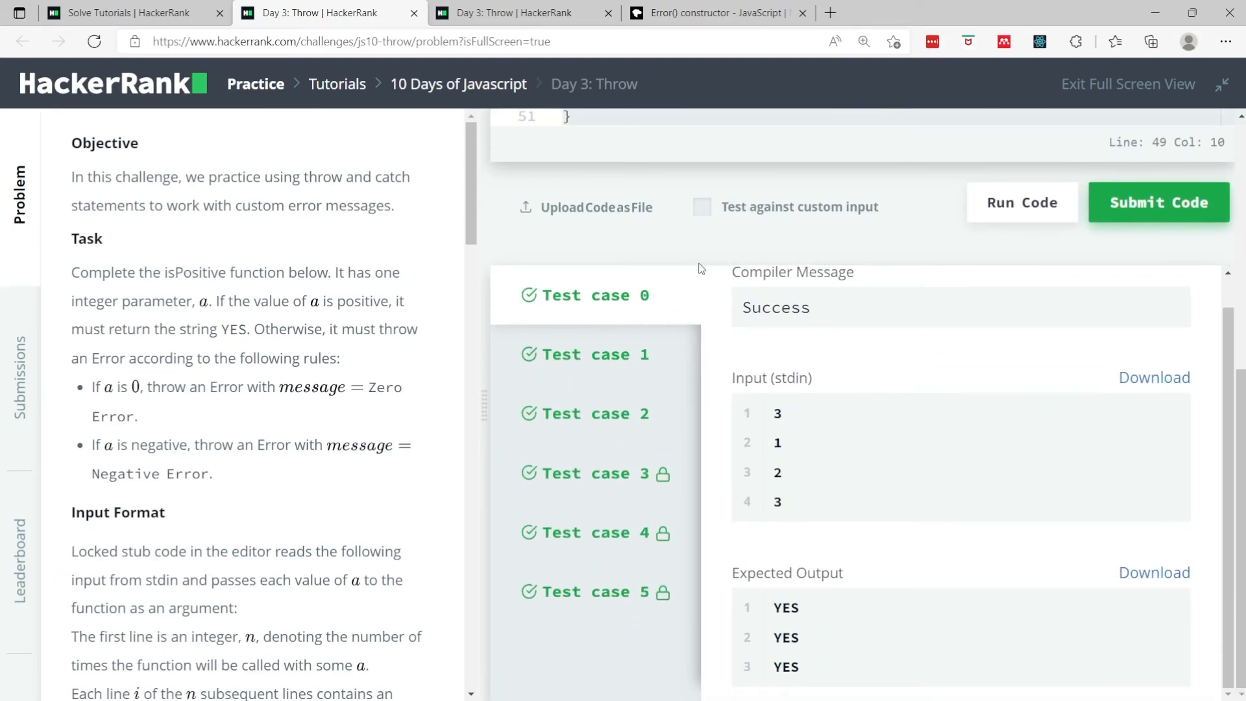
scroll("up", 3)
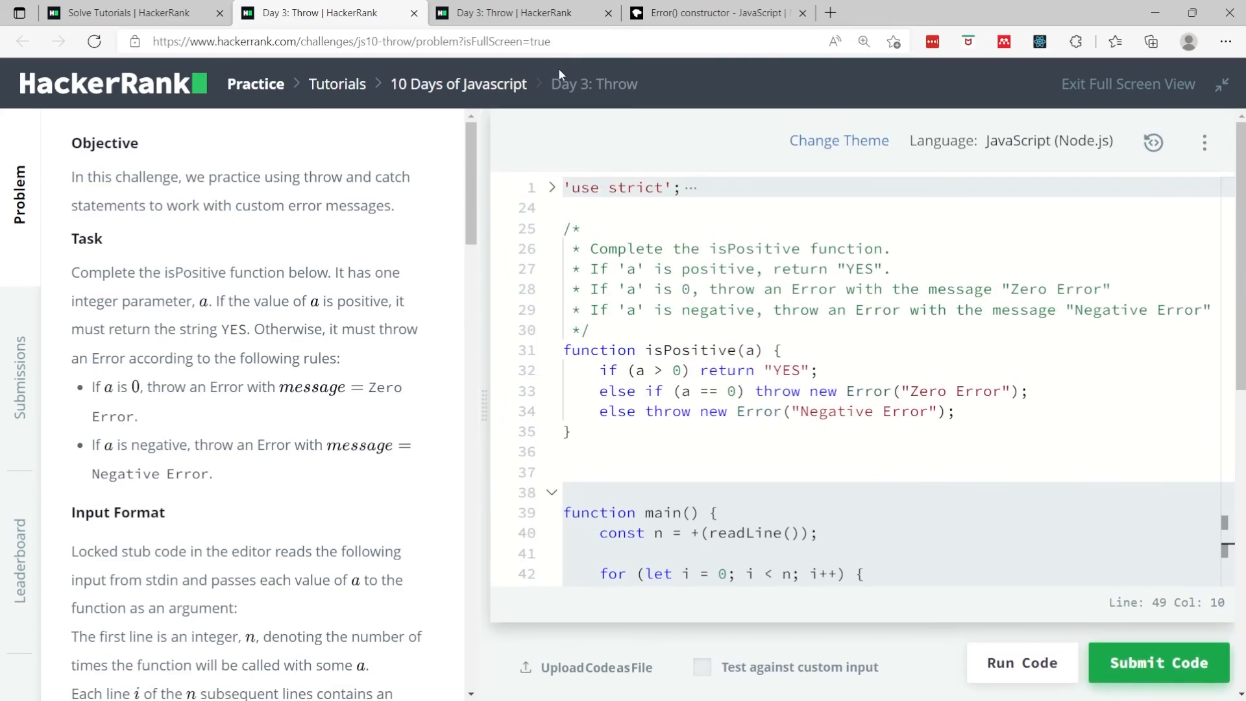
mouse_move(574, 237)
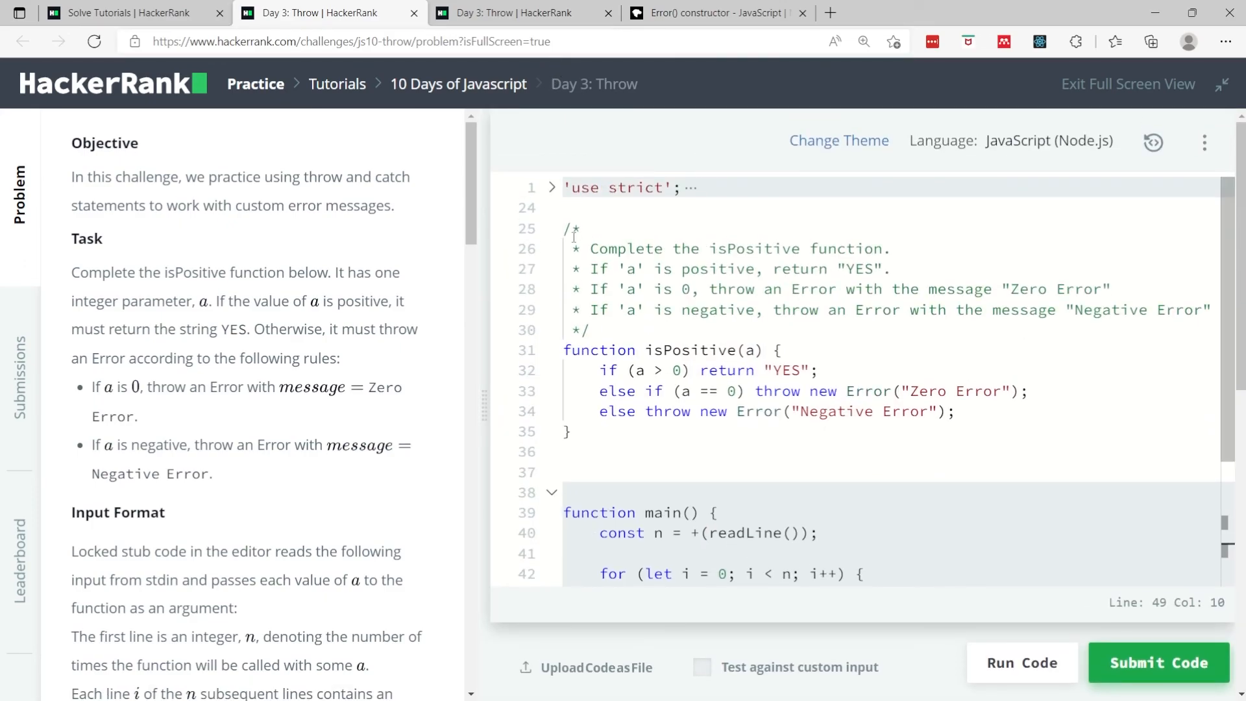